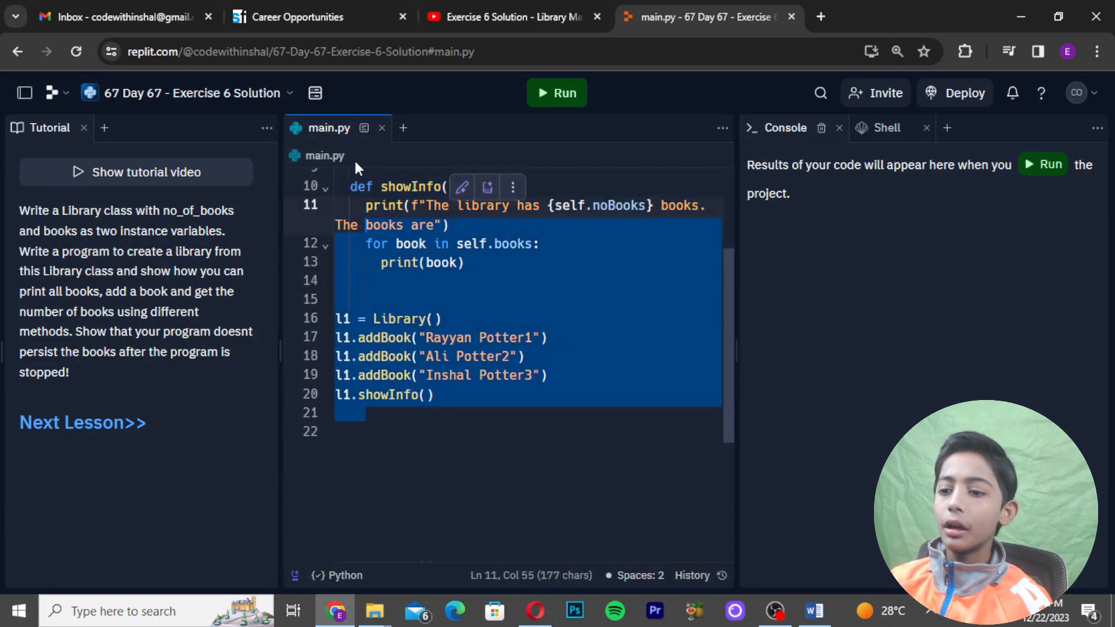
Run the program so the console reports 3 books: Rayyan Potter1, Ali Potter2, Inshal Potter3
{"action": "scroll", "scroll_direction": "up", "scroll_amount": 3}
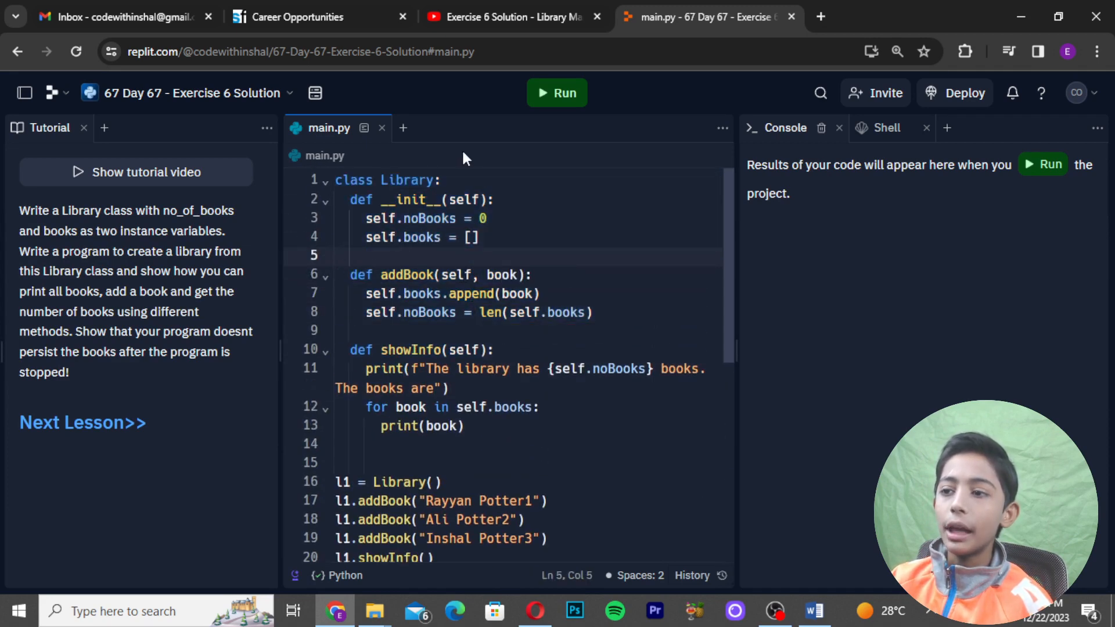
{"action": "left_click", "coordinate": [557, 93]}
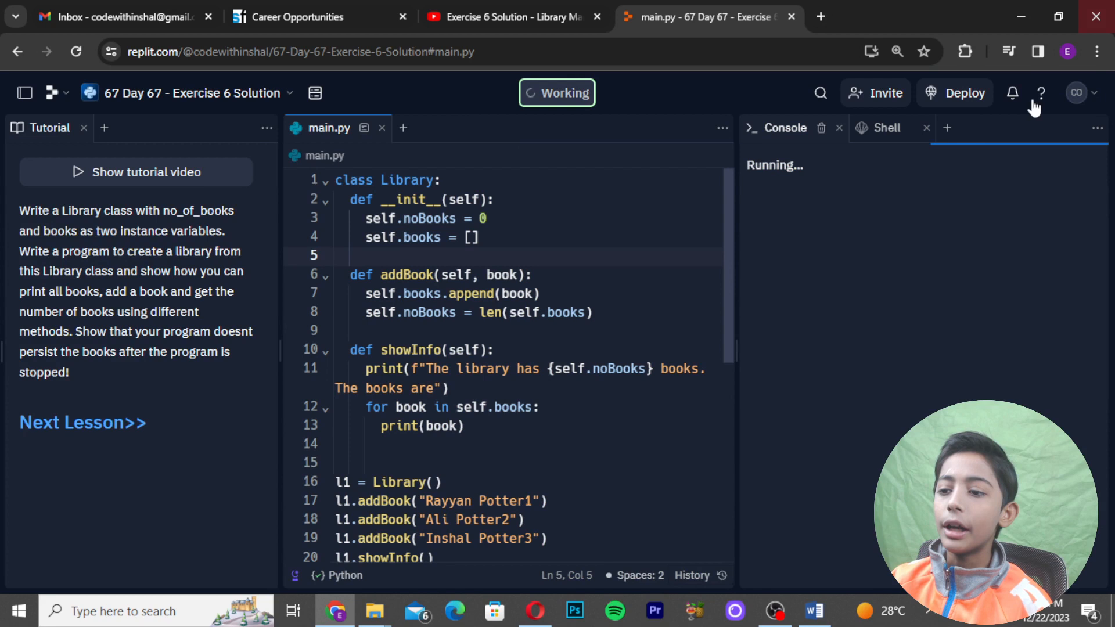
{"action": "left_click", "coordinate": [556, 93]}
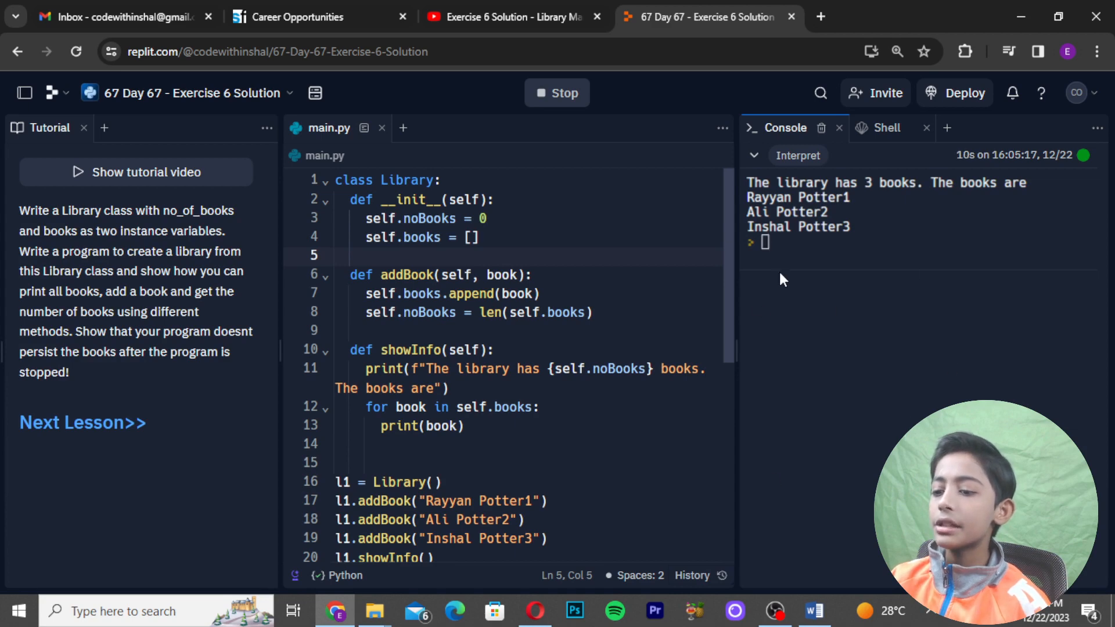
{"action": "left_click", "coordinate": [17, 611]}
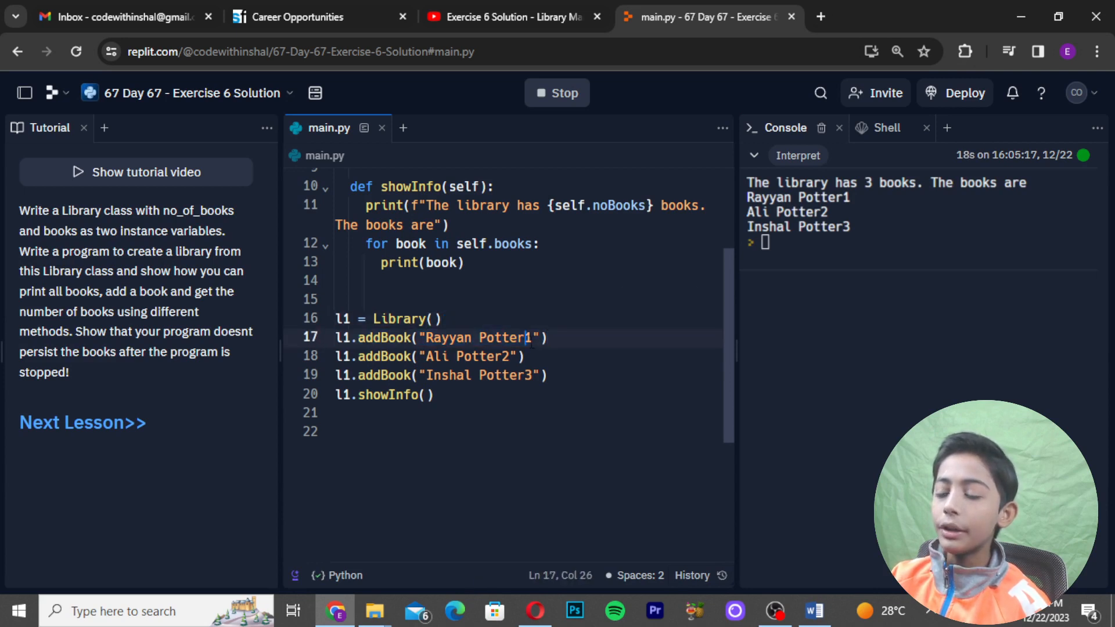
Reword the showInfo message to 'The Ict has 3 books' and rerun to confirm it
{"action": "left_click", "coordinate": [460, 338]}
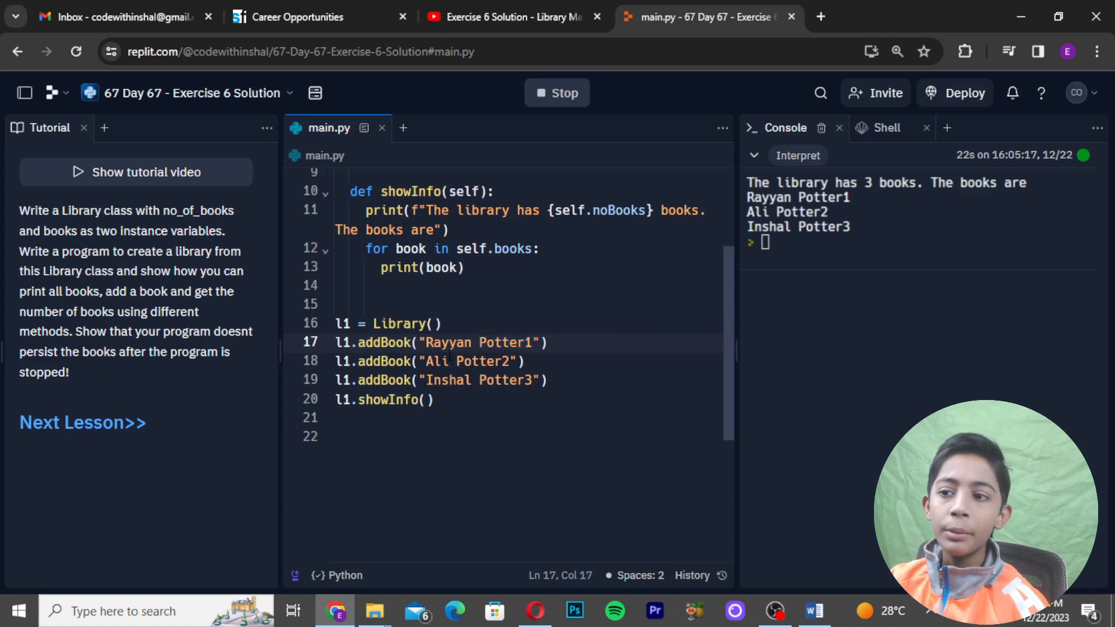
{"action": "scroll", "scroll_direction": "up", "scroll_amount": 3}
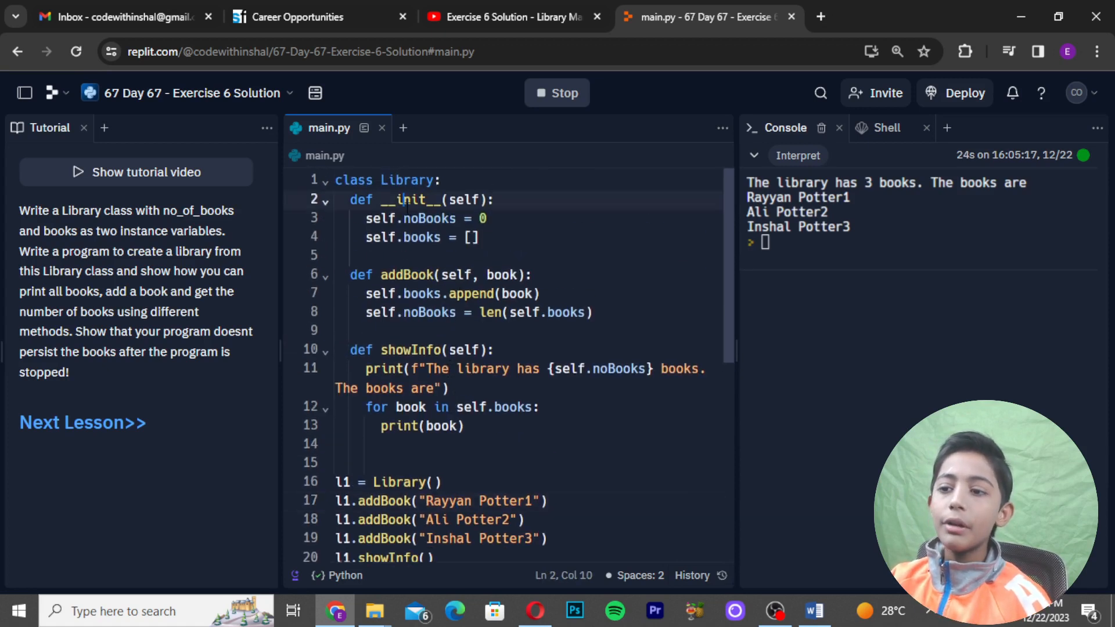
{"action": "double_click", "coordinate": [426, 218]}
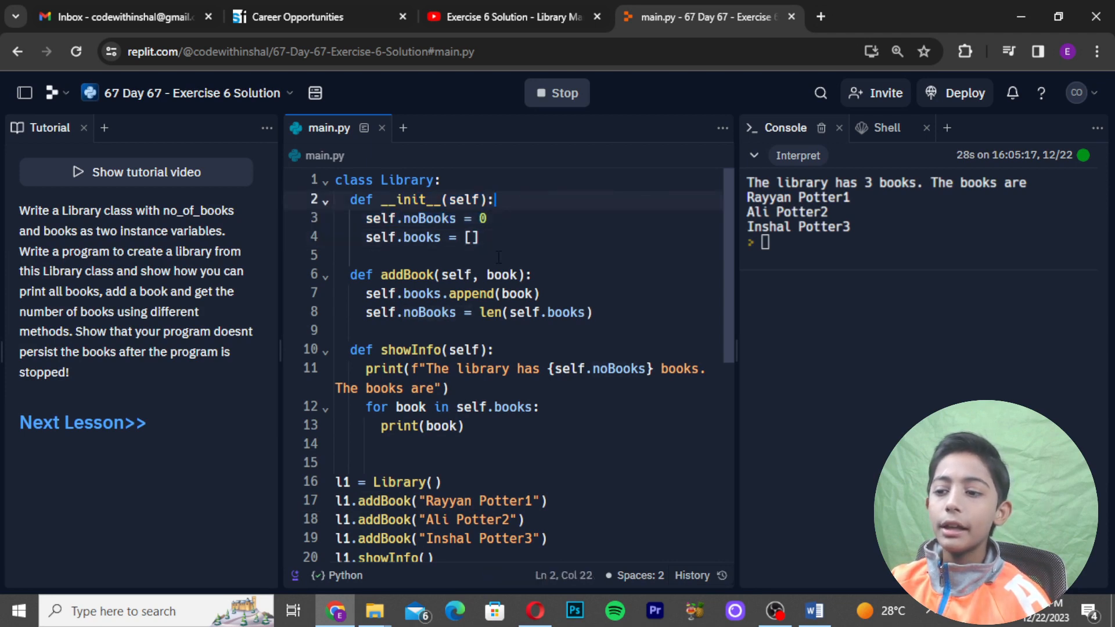
{"action": "scroll", "scroll_direction": "down", "scroll_amount": 3}
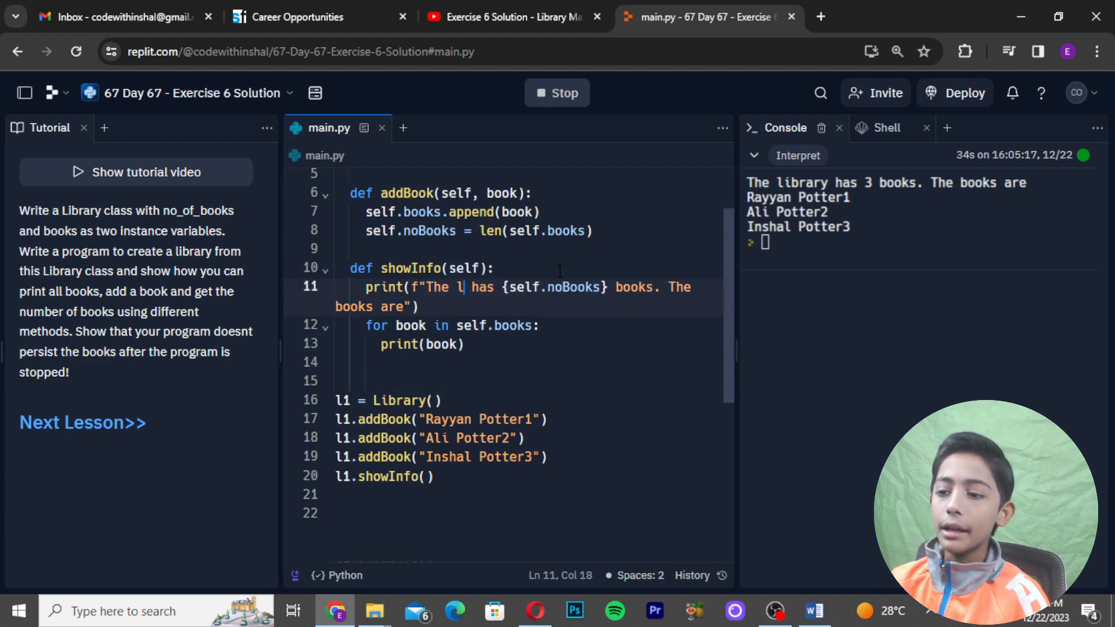
{"action": "type", "text": "ct"}
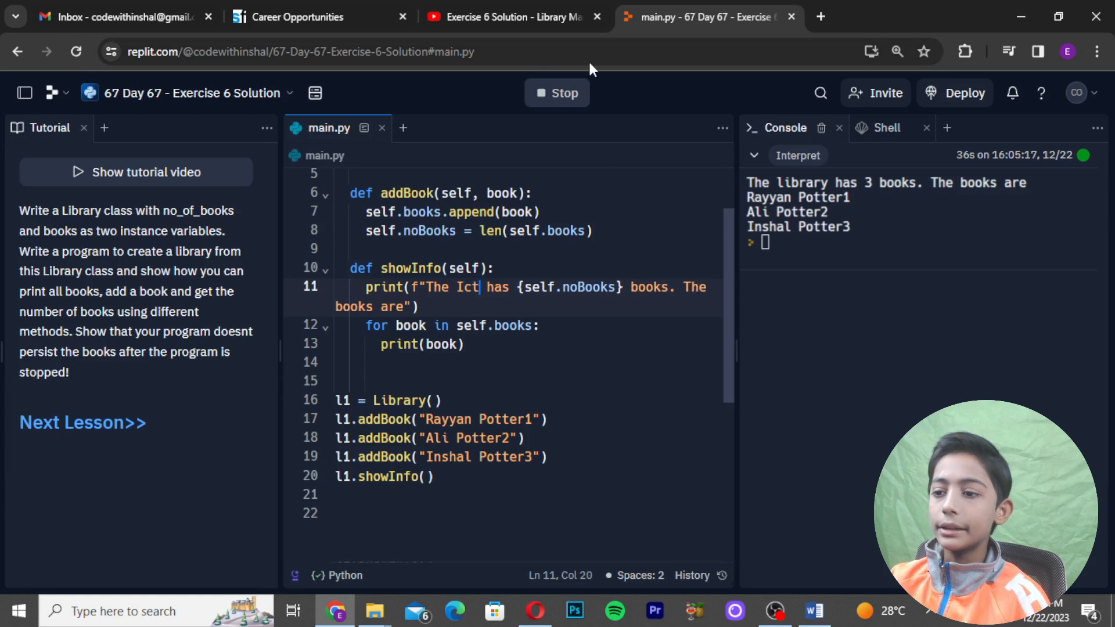
{"action": "left_click", "coordinate": [556, 93]}
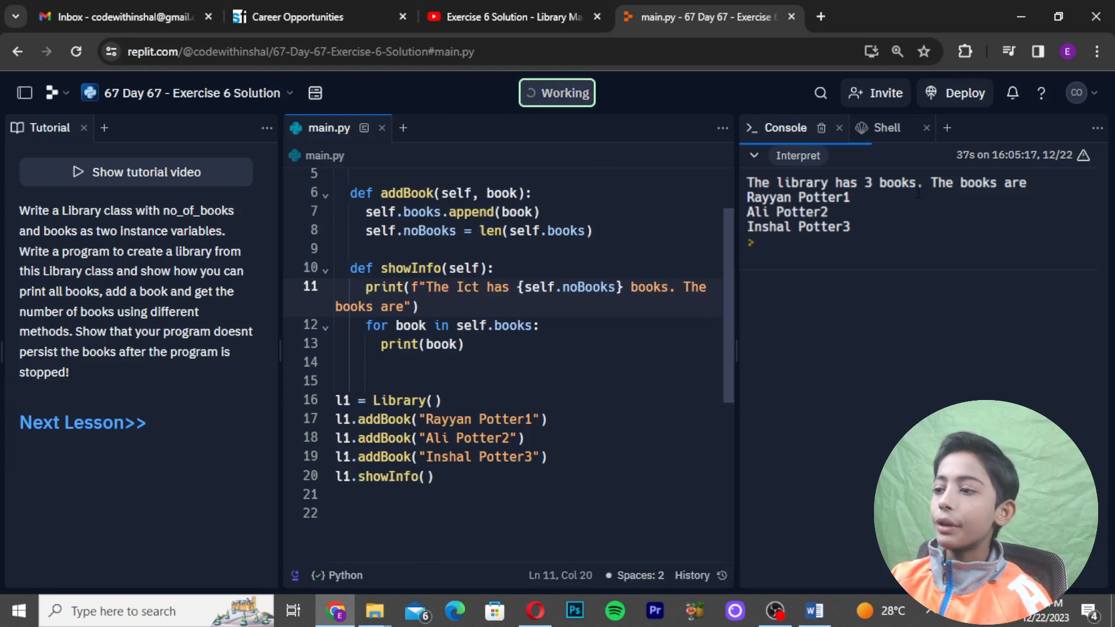
{"action": "left_click", "coordinate": [556, 93]}
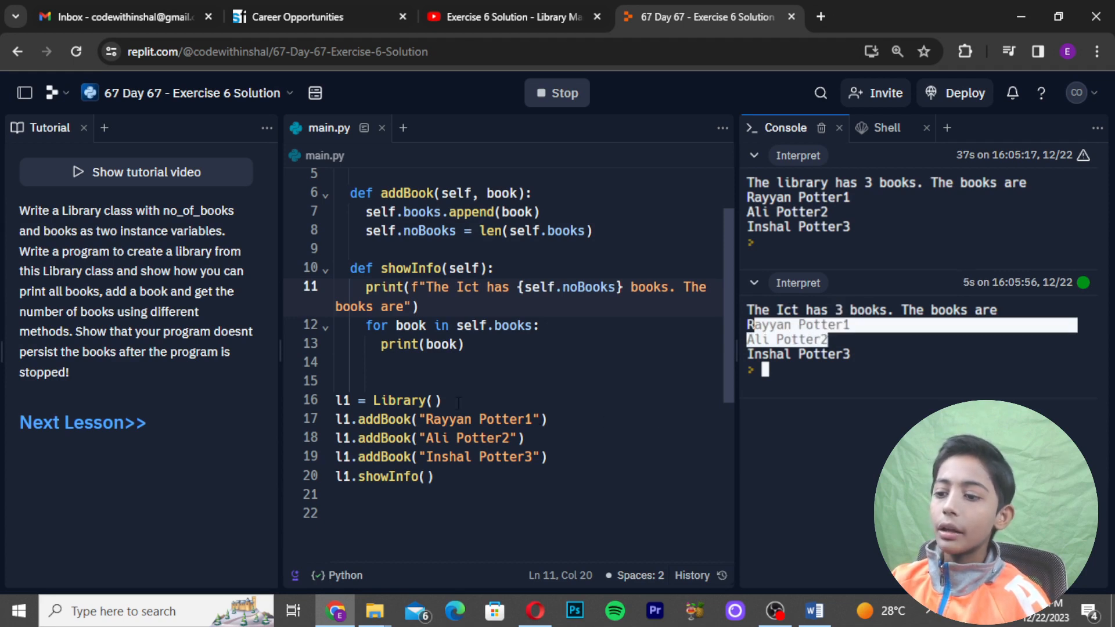
Replace Potter with Batman in the first addBook call and rerun to list Rayyan Batman1
{"action": "left_click", "coordinate": [526, 420]}
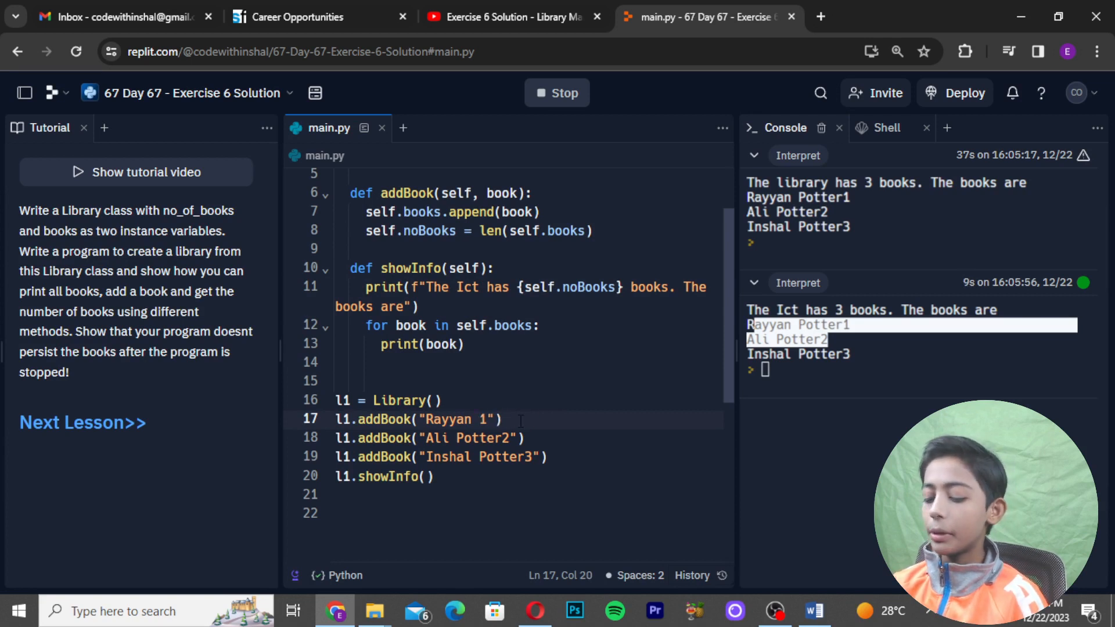
{"action": "type", "text": "Batman"}
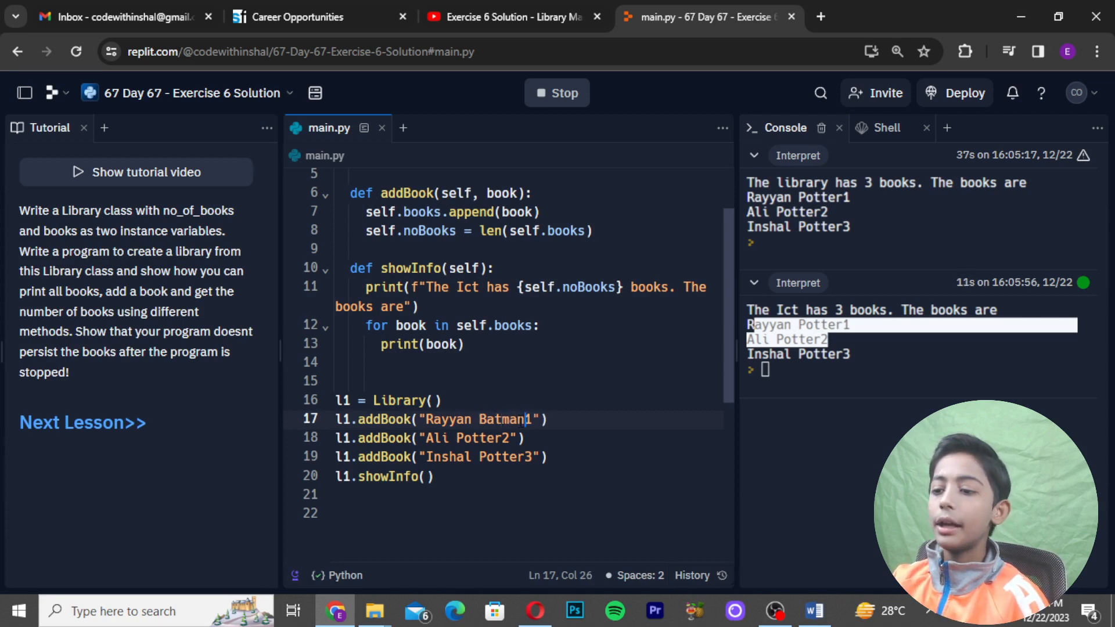
{"action": "left_click", "coordinate": [557, 93]}
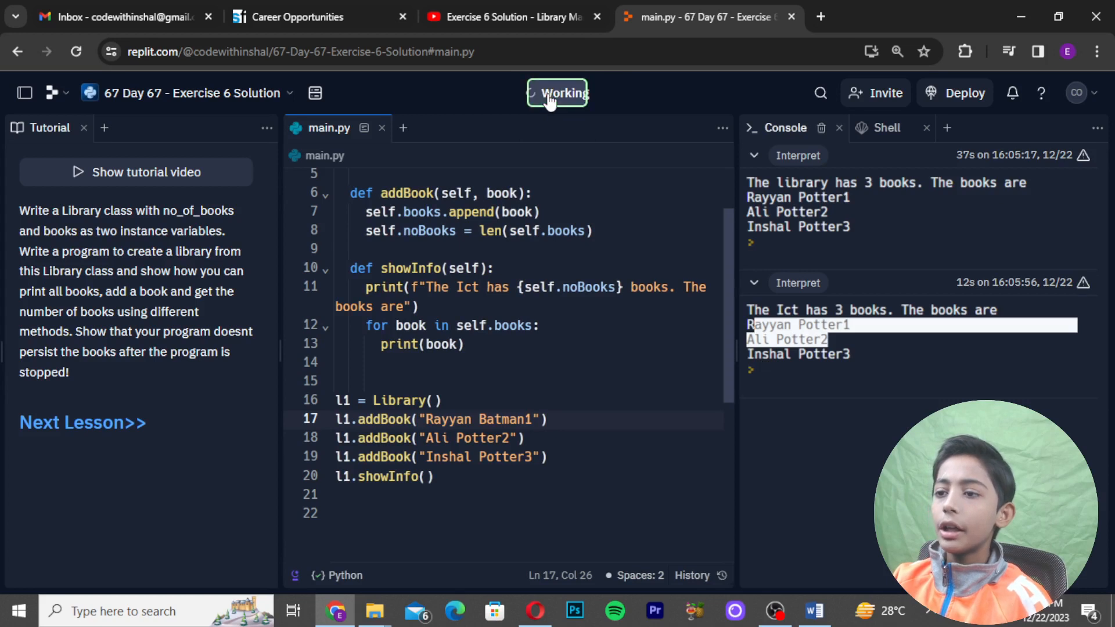
{"action": "left_click", "coordinate": [556, 93]}
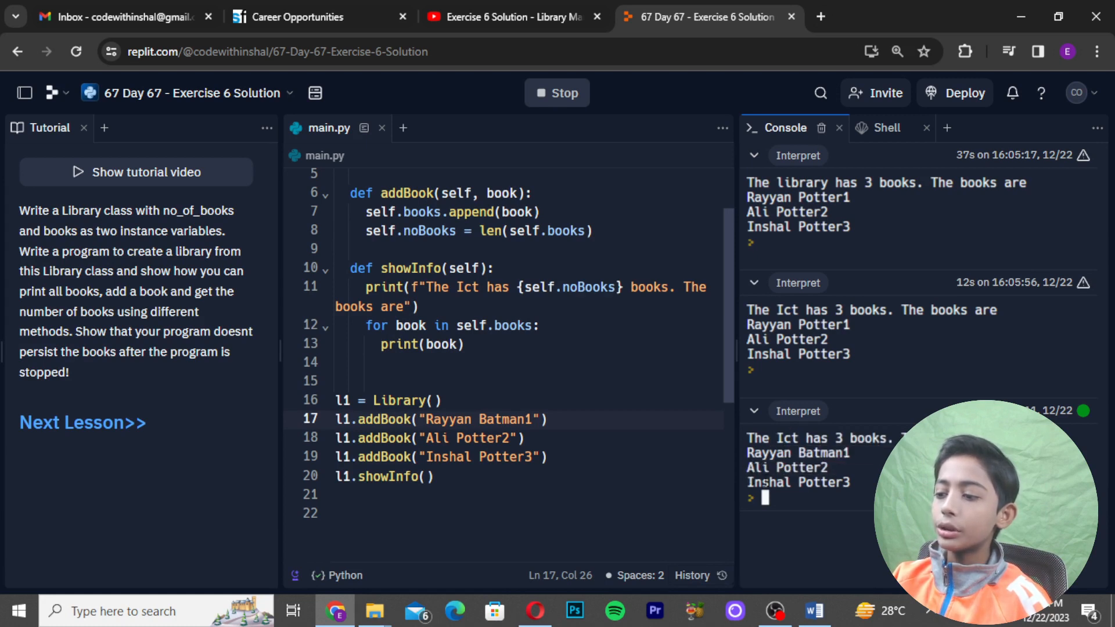
{"action": "scroll", "scroll_direction": "down", "scroll_amount": 3}
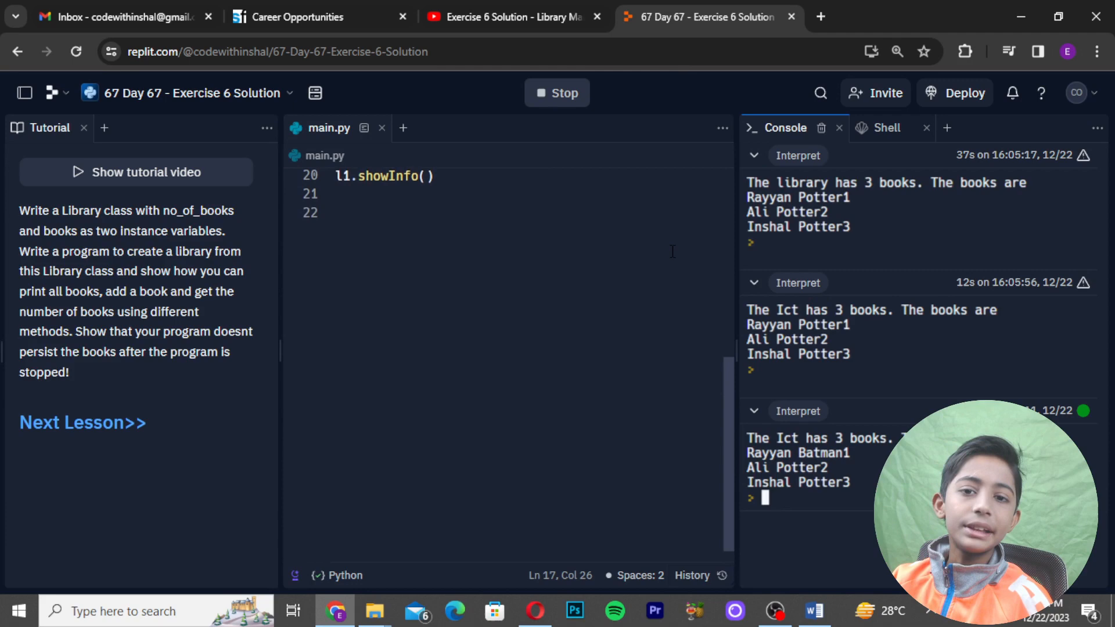
{"action": "scroll", "scroll_direction": "up", "scroll_amount": 3}
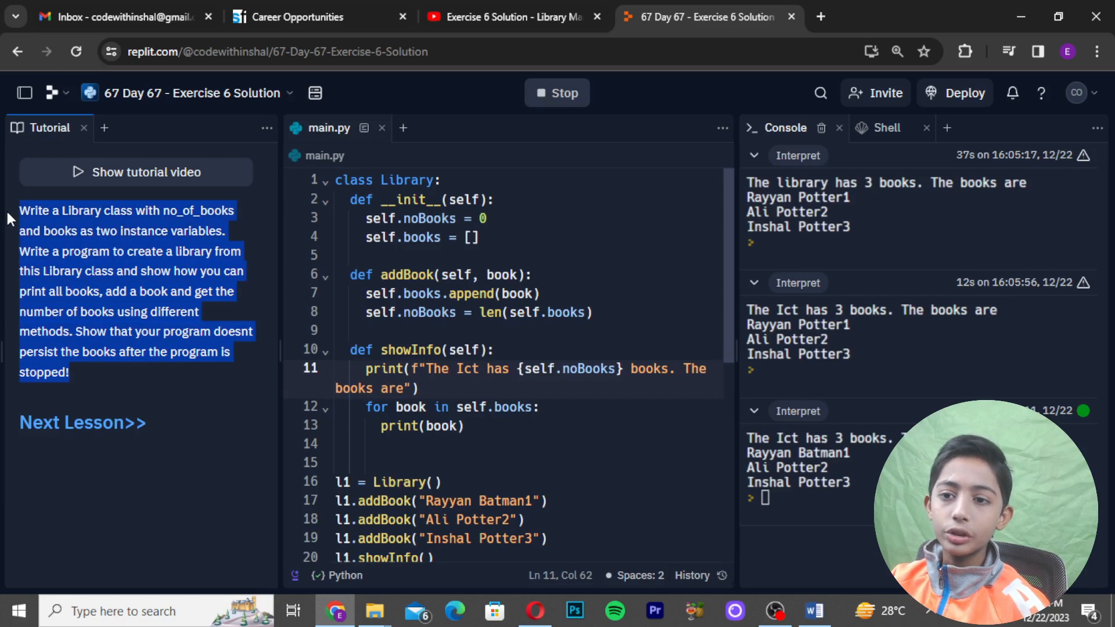
{"action": "left_click", "coordinate": [461, 275]}
{"action": "type", "text": "codwi"}
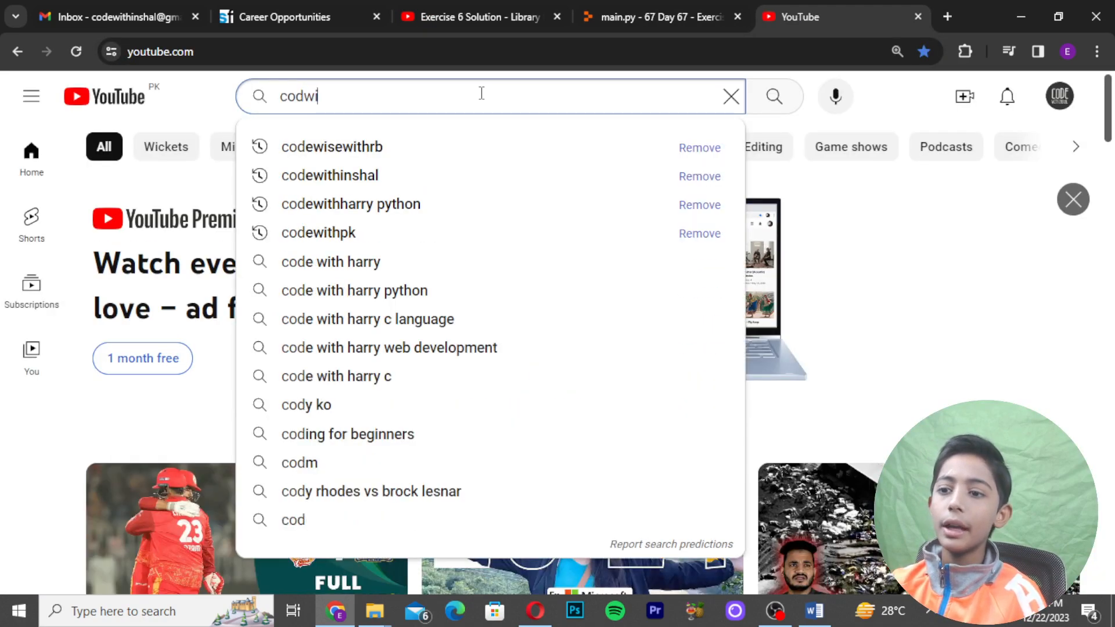
Search codewithpk exactly, enter the CodeWithPK channel and start the What is Python? video
{"action": "type", "text": "thpk"}
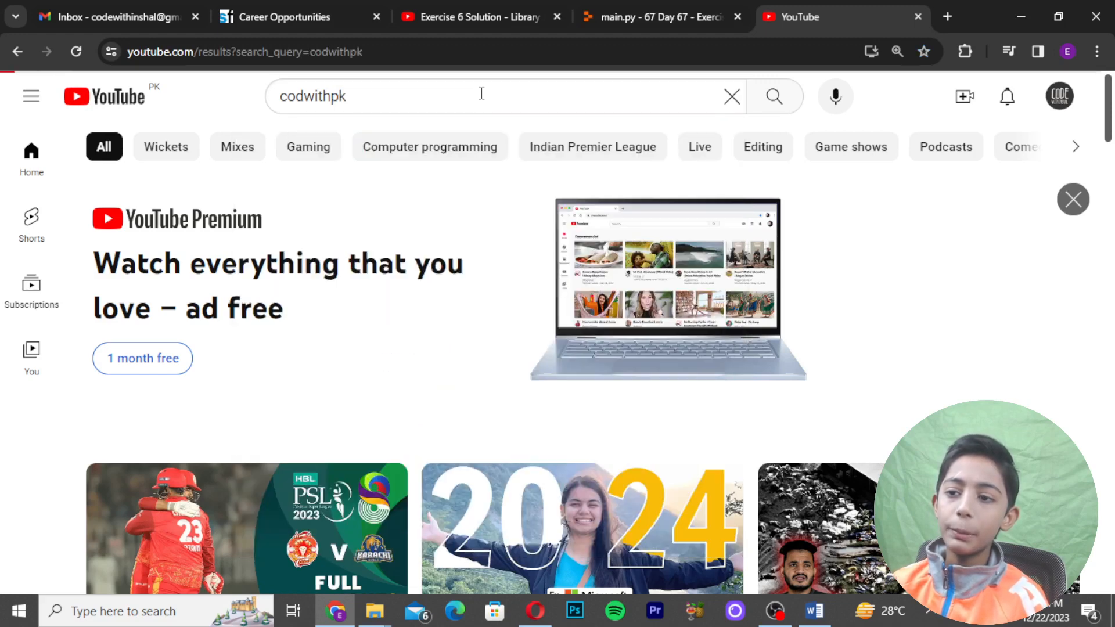
{"action": "left_click", "coordinate": [773, 97]}
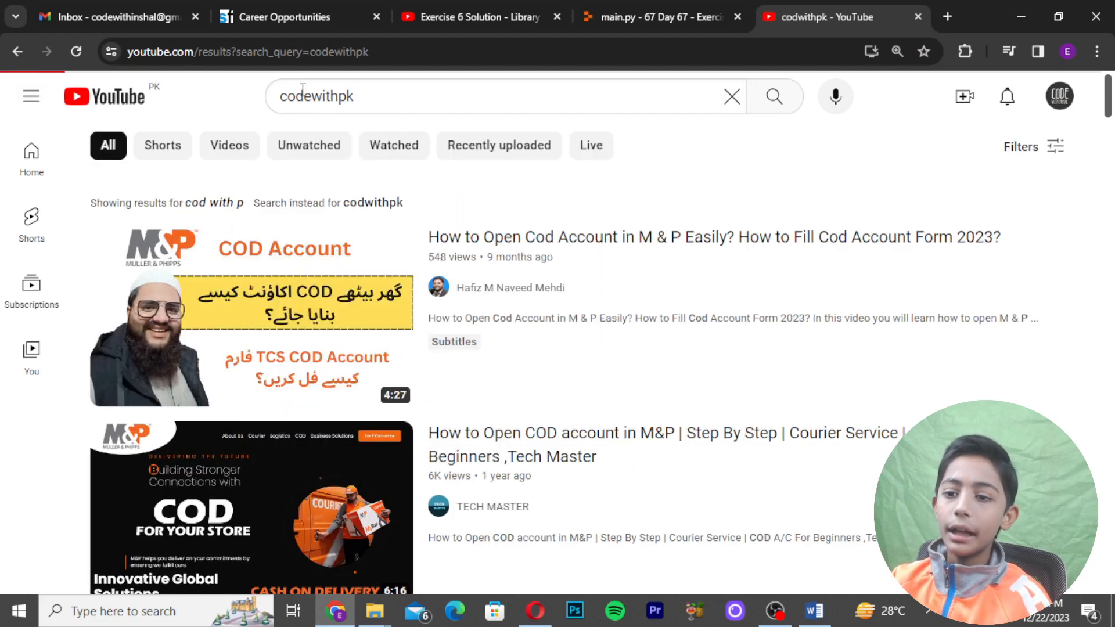
{"action": "left_click", "coordinate": [774, 97]}
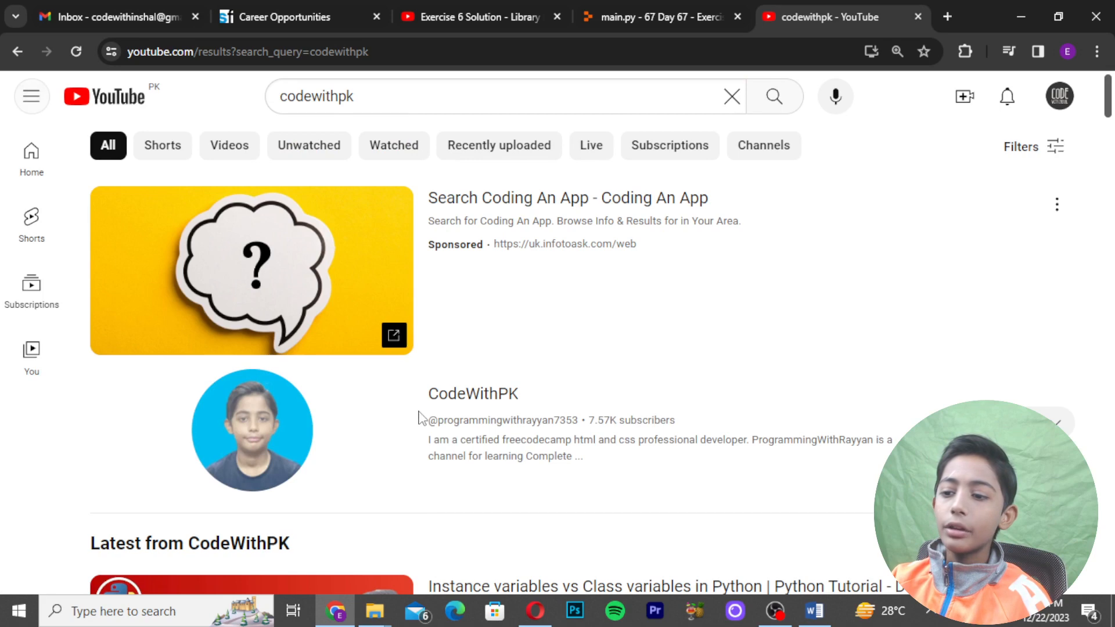
{"action": "left_click", "coordinate": [471, 394]}
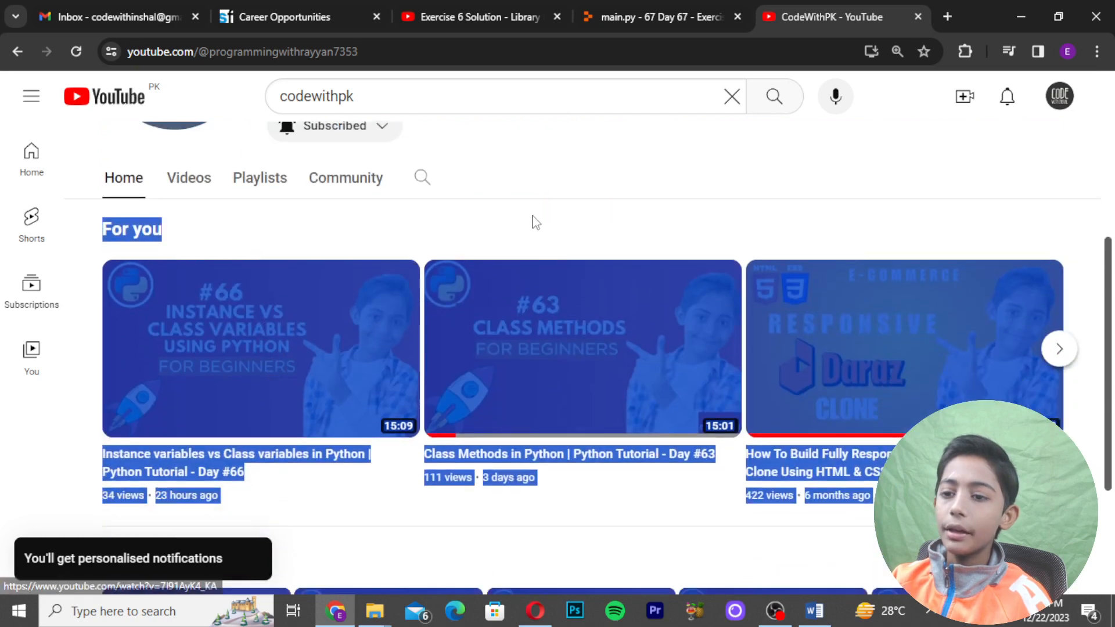
{"action": "left_click", "coordinate": [259, 178]}
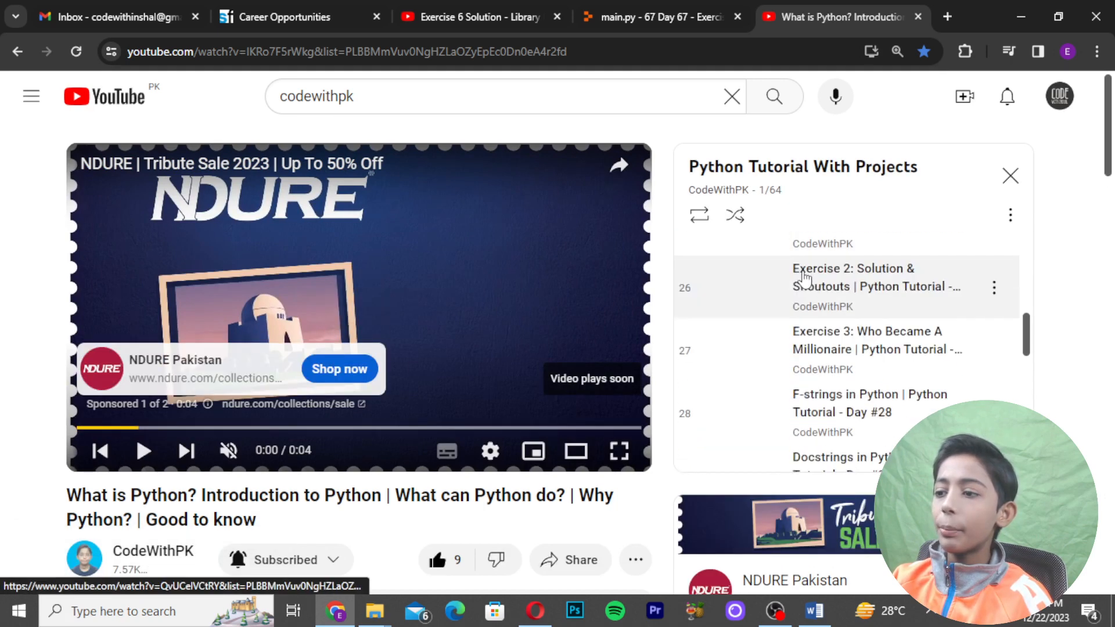
{"action": "scroll", "scroll_direction": "up", "scroll_amount": 3}
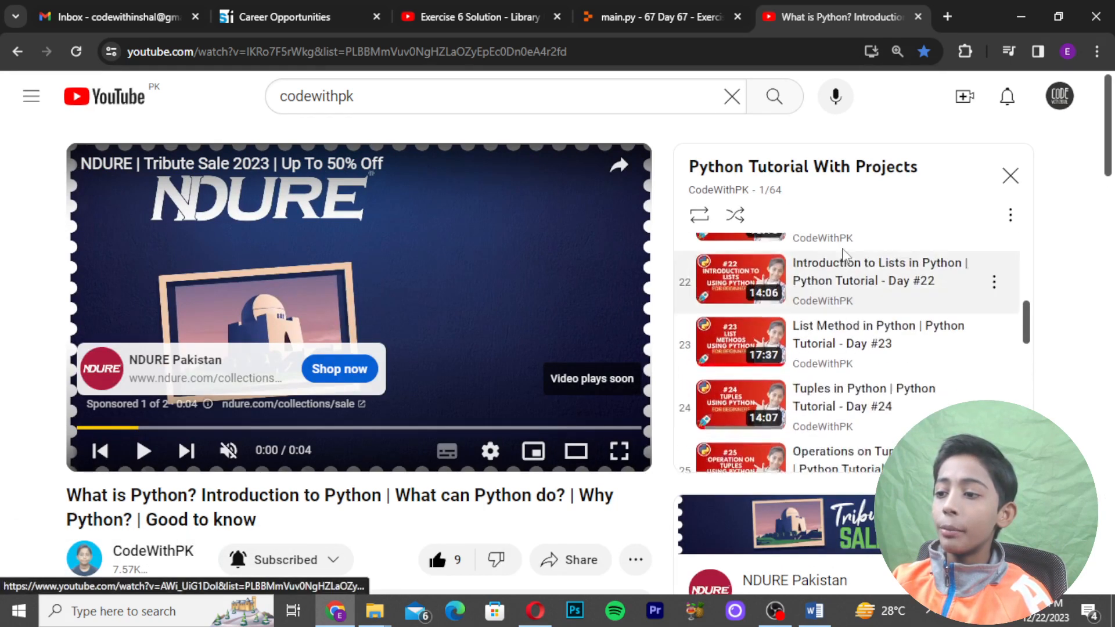
{"action": "scroll", "scroll_direction": "up", "scroll_amount": 3}
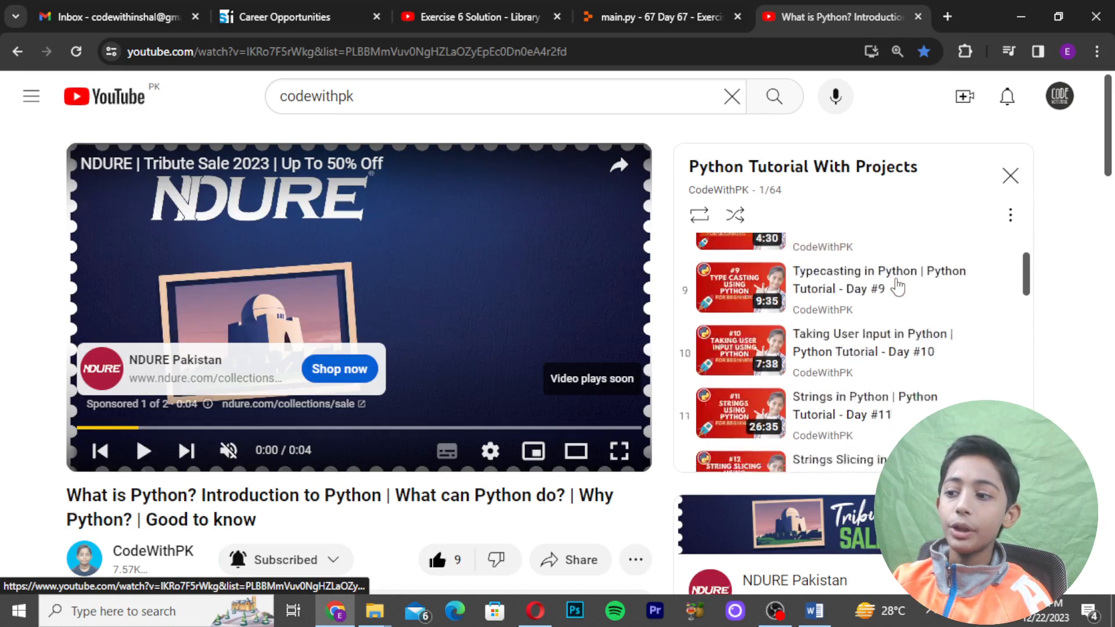
{"action": "scroll", "scroll_direction": "up", "scroll_amount": 3}
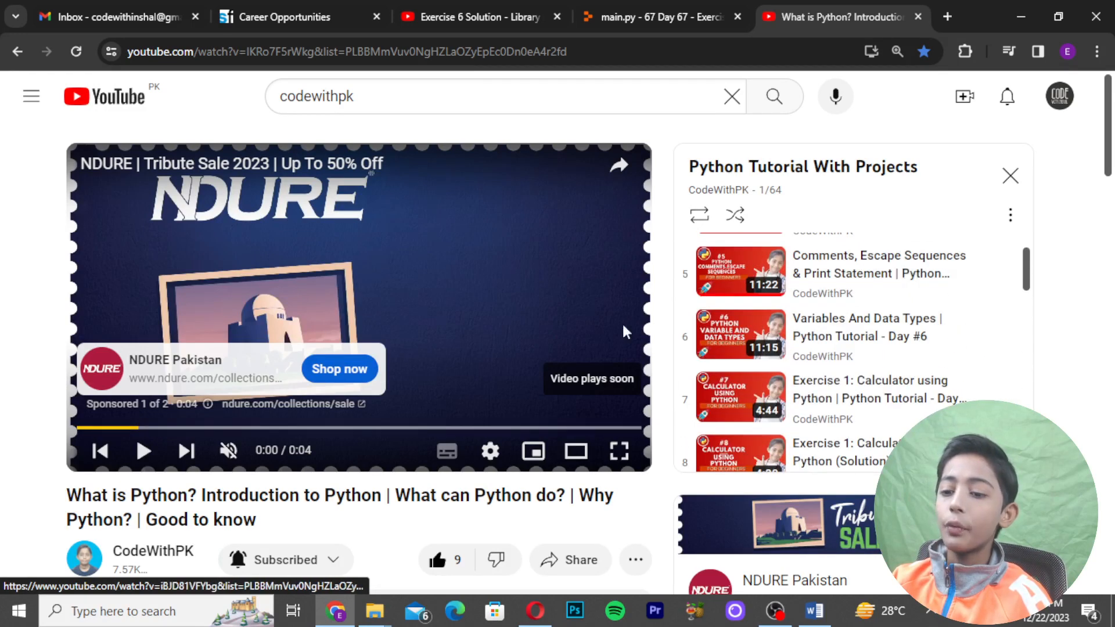
{"action": "scroll", "scroll_direction": "down", "scroll_amount": 3}
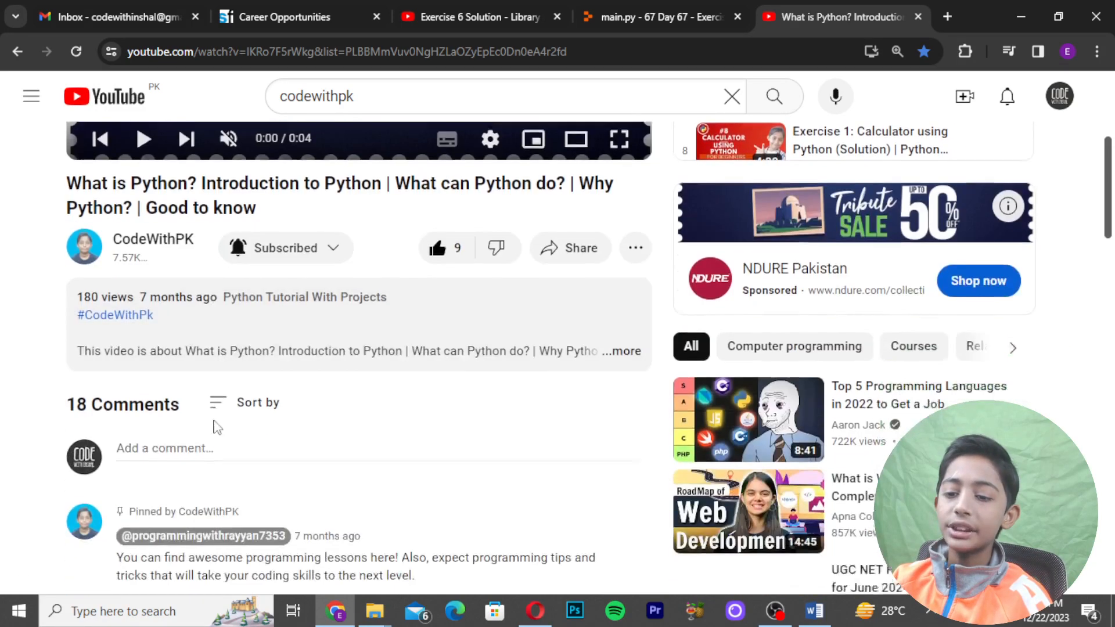
{"action": "scroll", "scroll_direction": "down", "scroll_amount": 3}
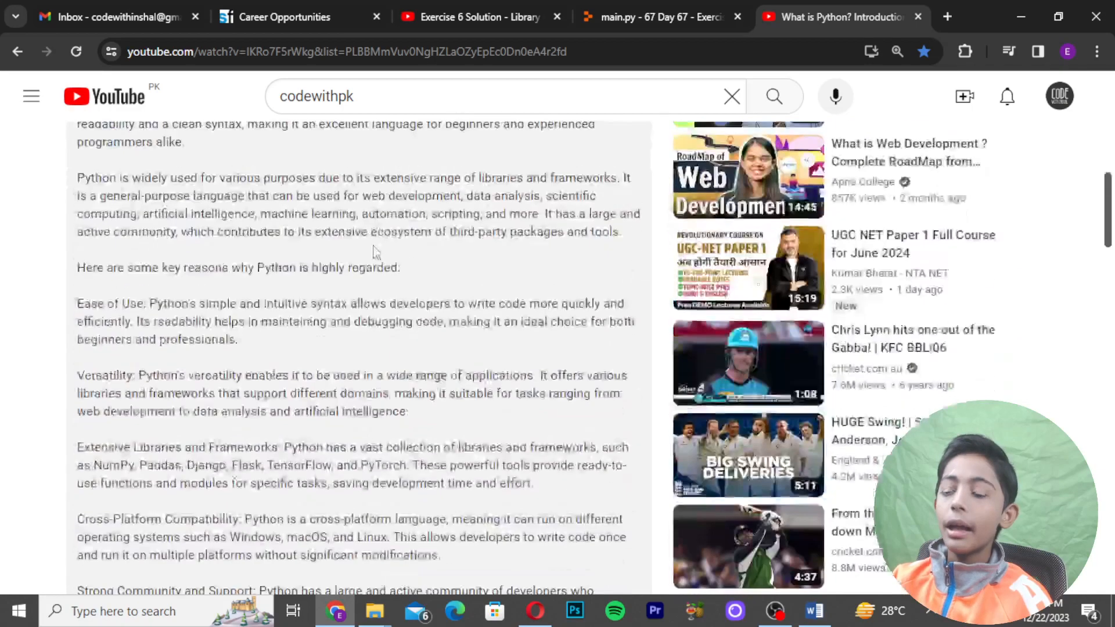
{"action": "scroll", "scroll_direction": "down", "scroll_amount": 3}
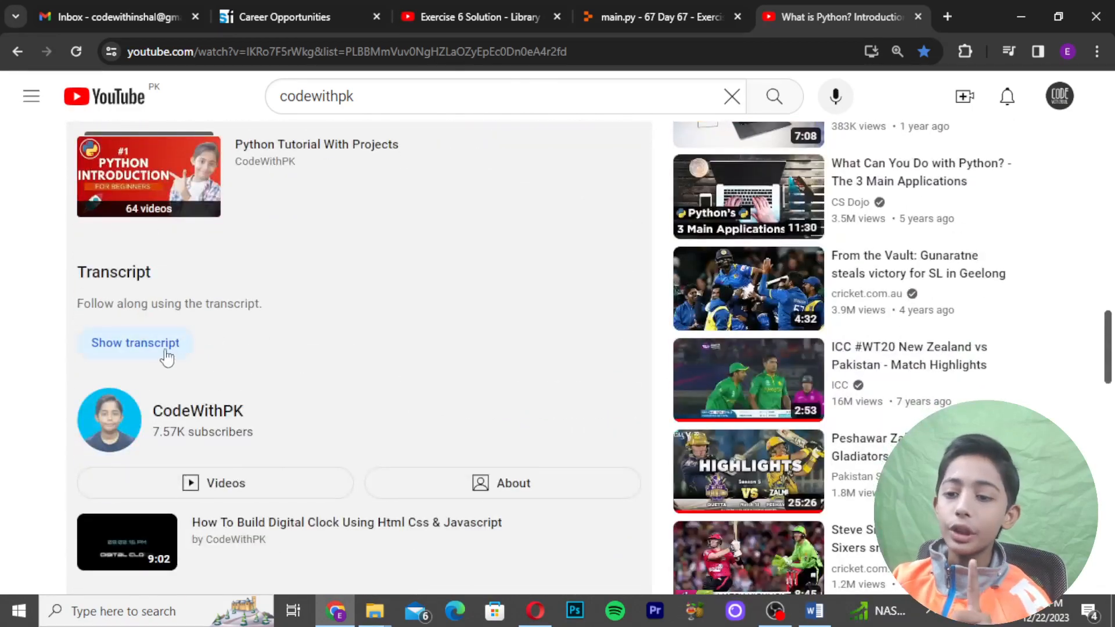
{"action": "scroll", "scroll_direction": "up", "scroll_amount": 3}
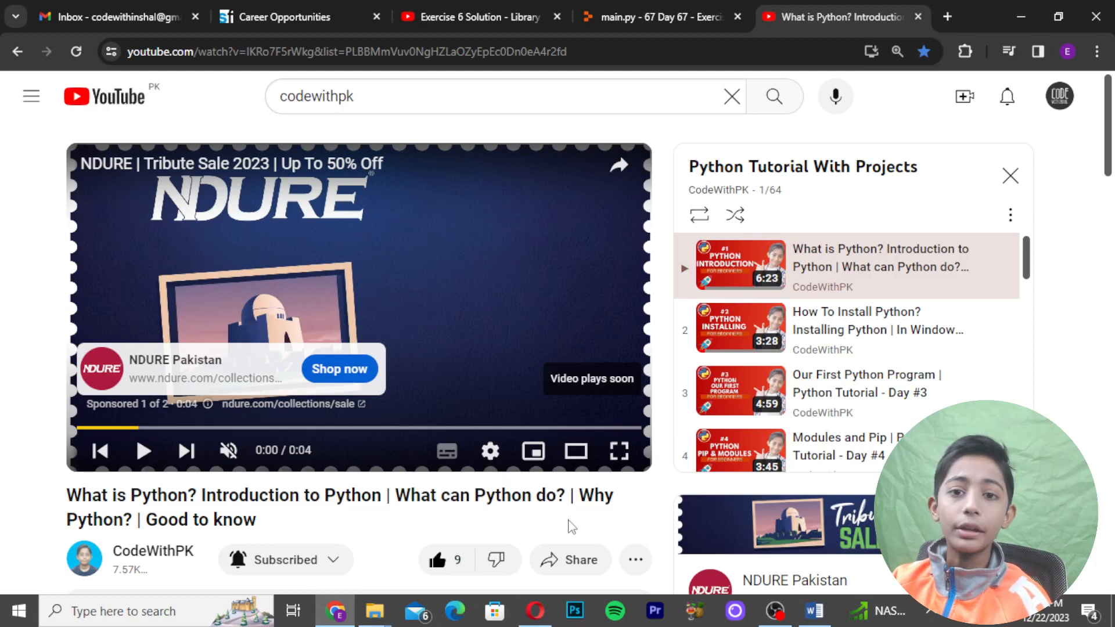
Check the video's bookmark, return to Replit's main.py and close the Exercise 6 Solution tab
{"action": "left_click", "coordinate": [924, 51]}
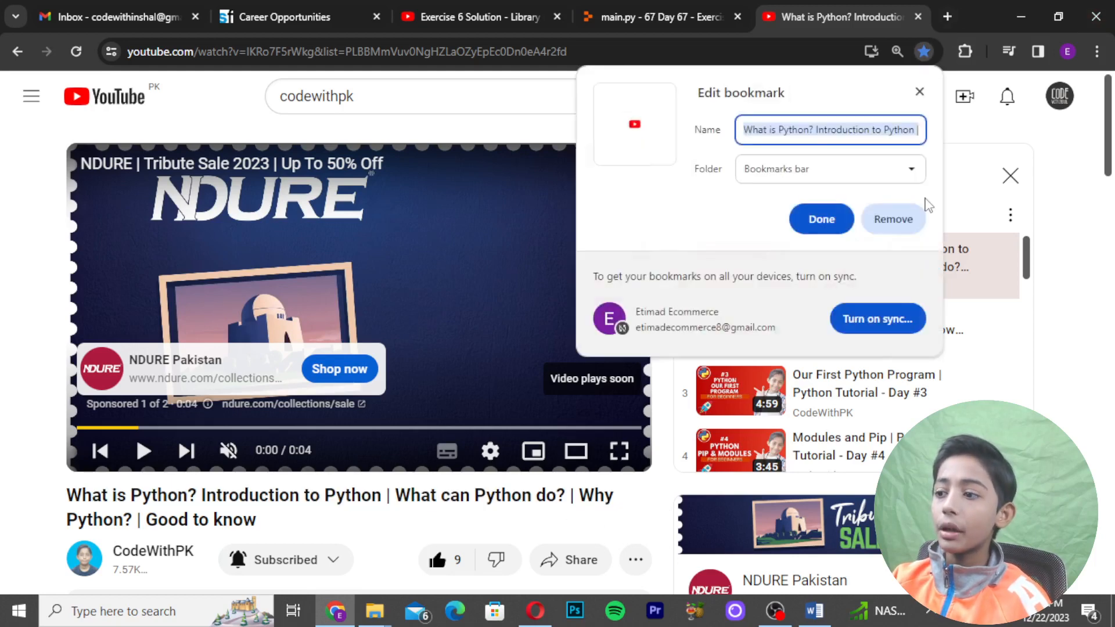
{"action": "left_click", "coordinate": [821, 219]}
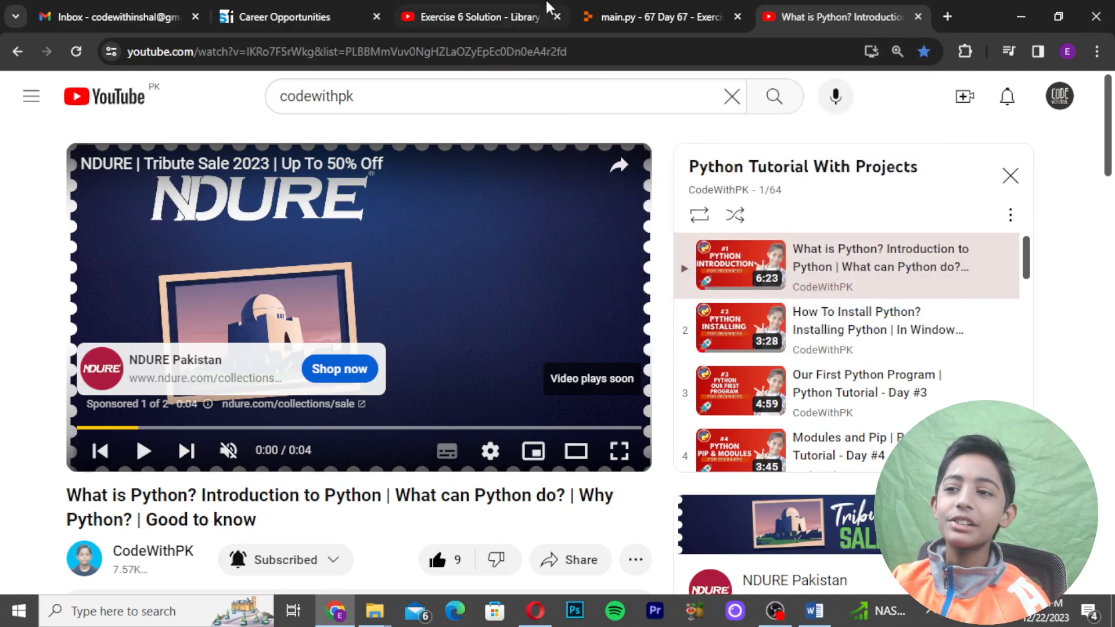
{"action": "left_click", "coordinate": [654, 16]}
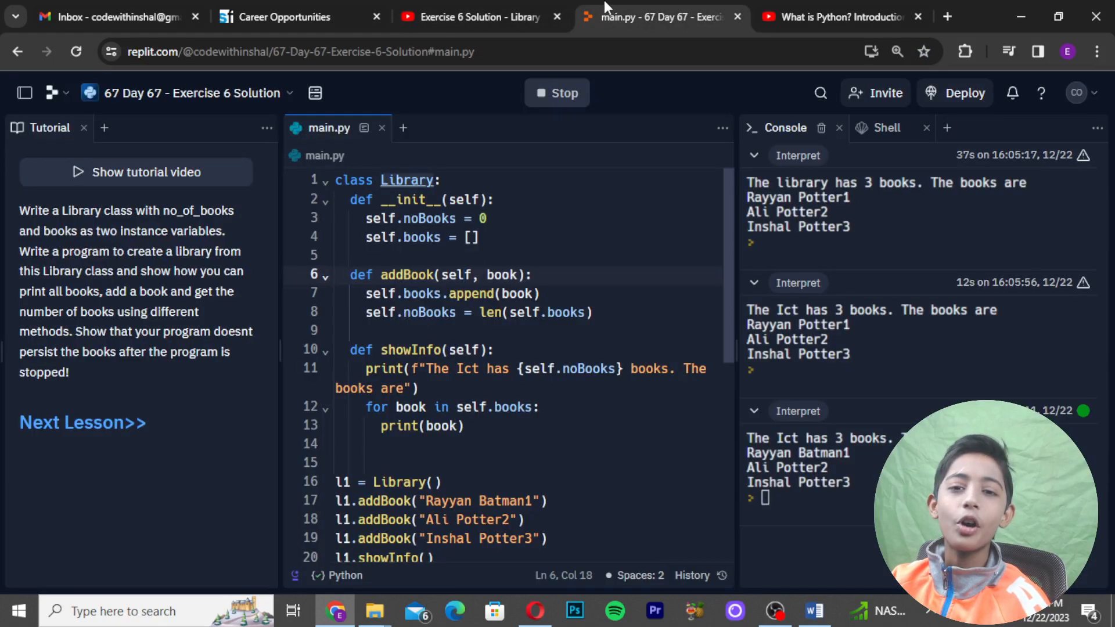
{"action": "left_click", "coordinate": [557, 16]}
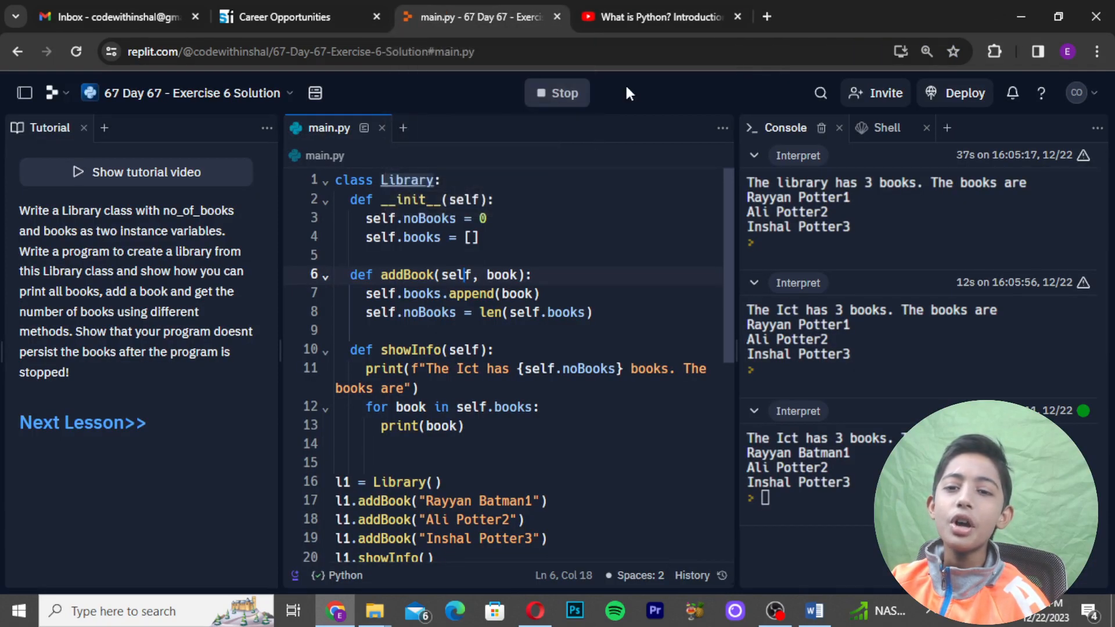